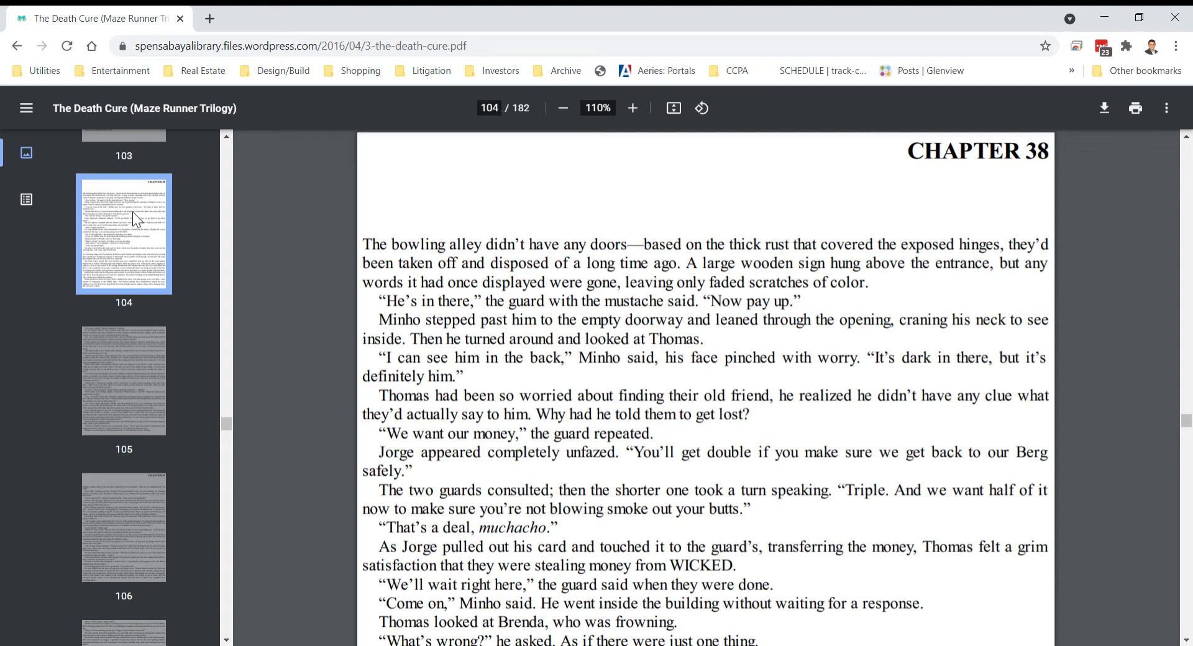
pyautogui.moveTo(338, 397)
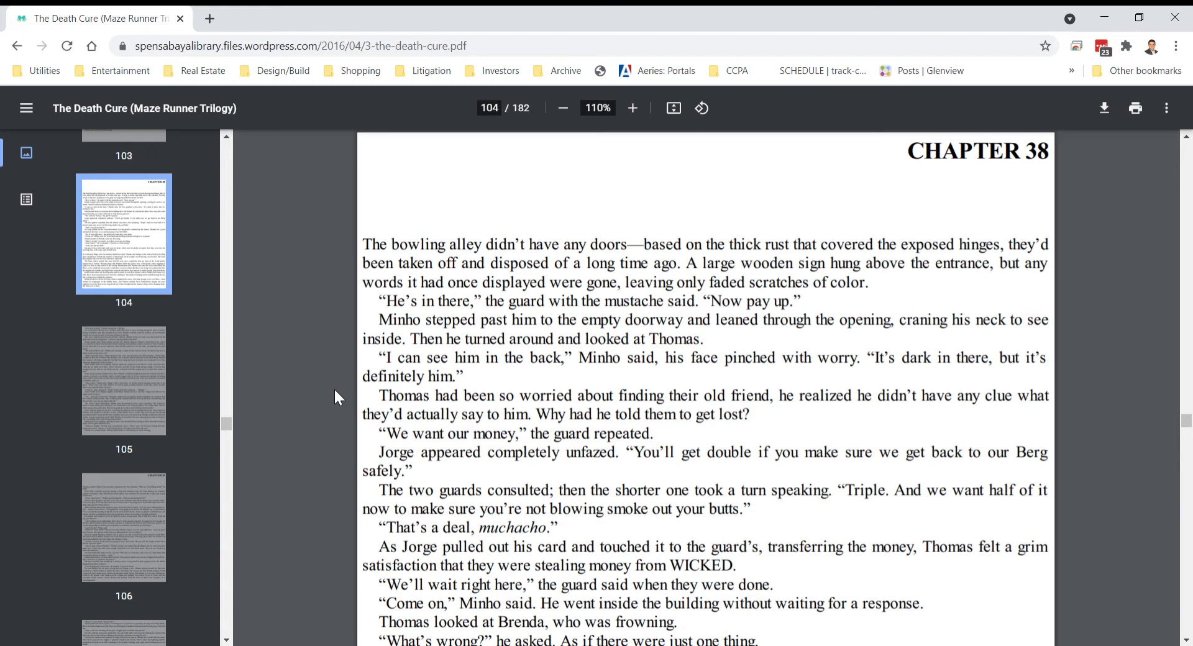
pyautogui.scroll(-3)
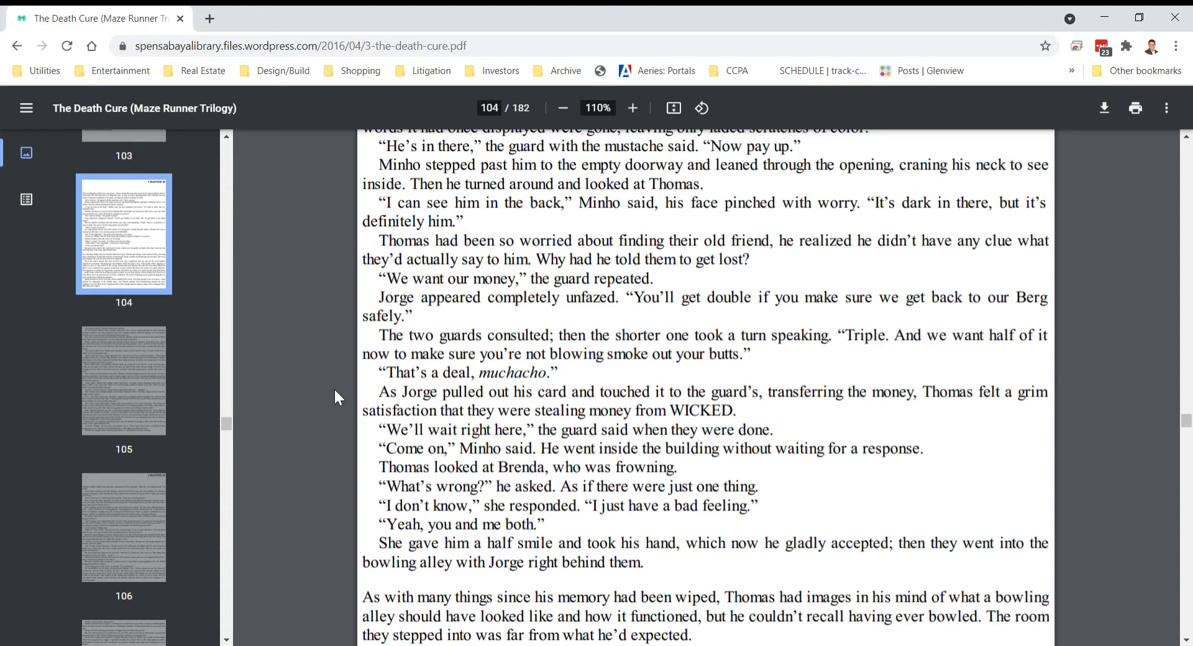
pyautogui.scroll(-3)
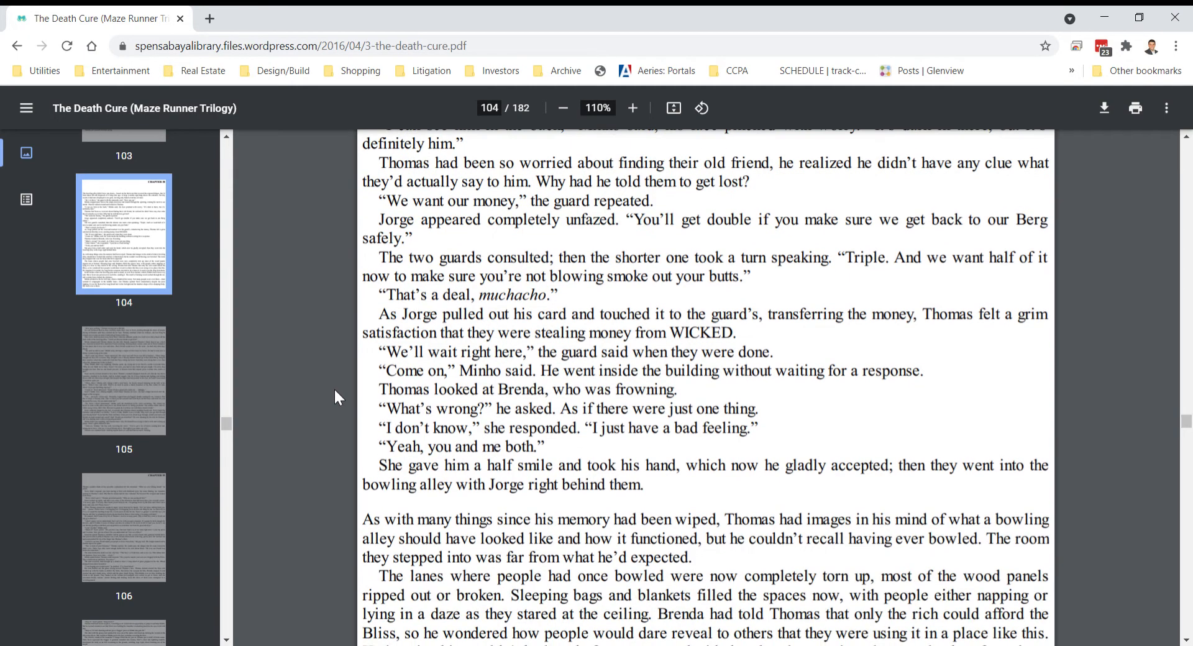
pyautogui.scroll(-3)
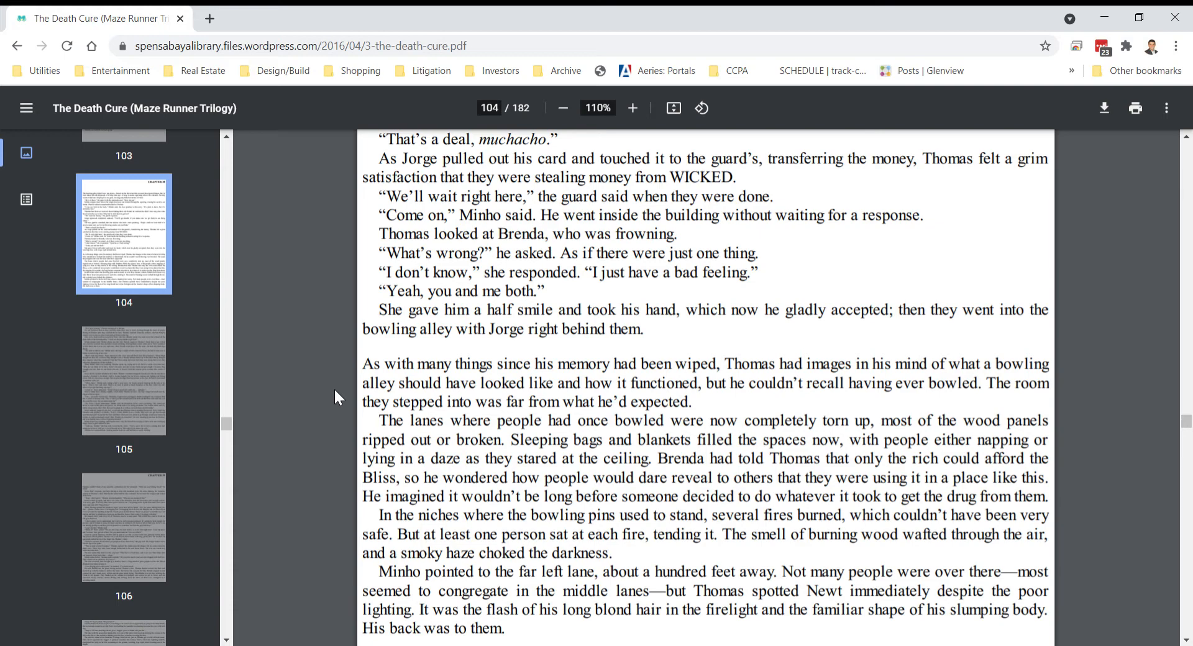
pyautogui.scroll(-3)
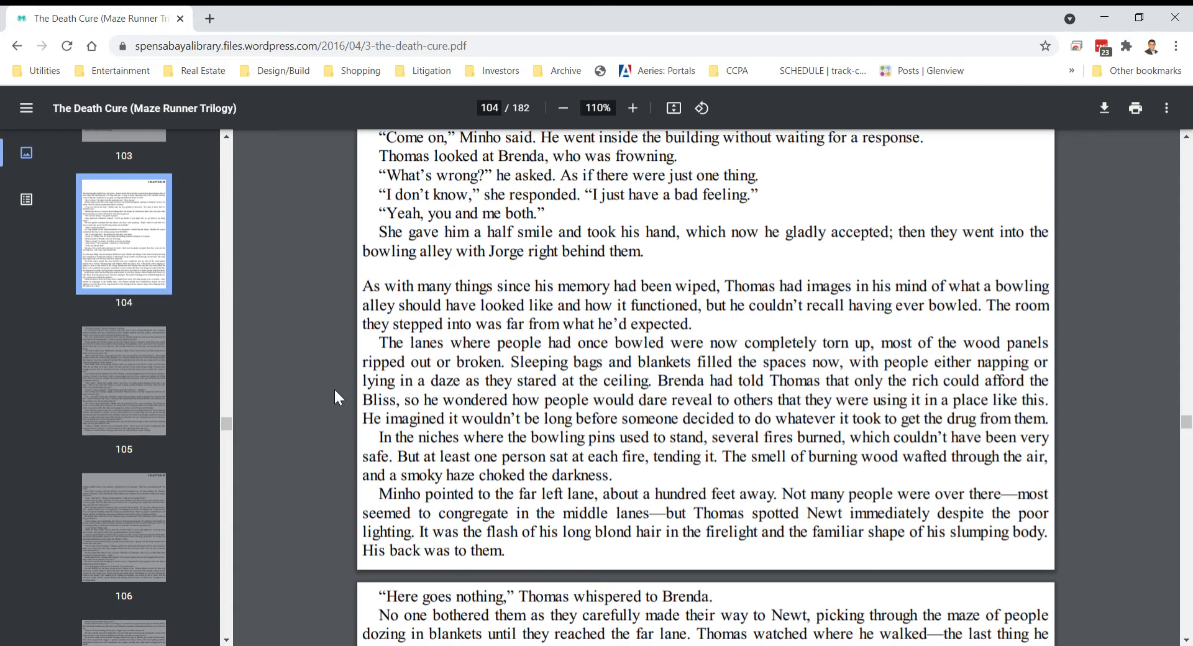
pyautogui.scroll(-3)
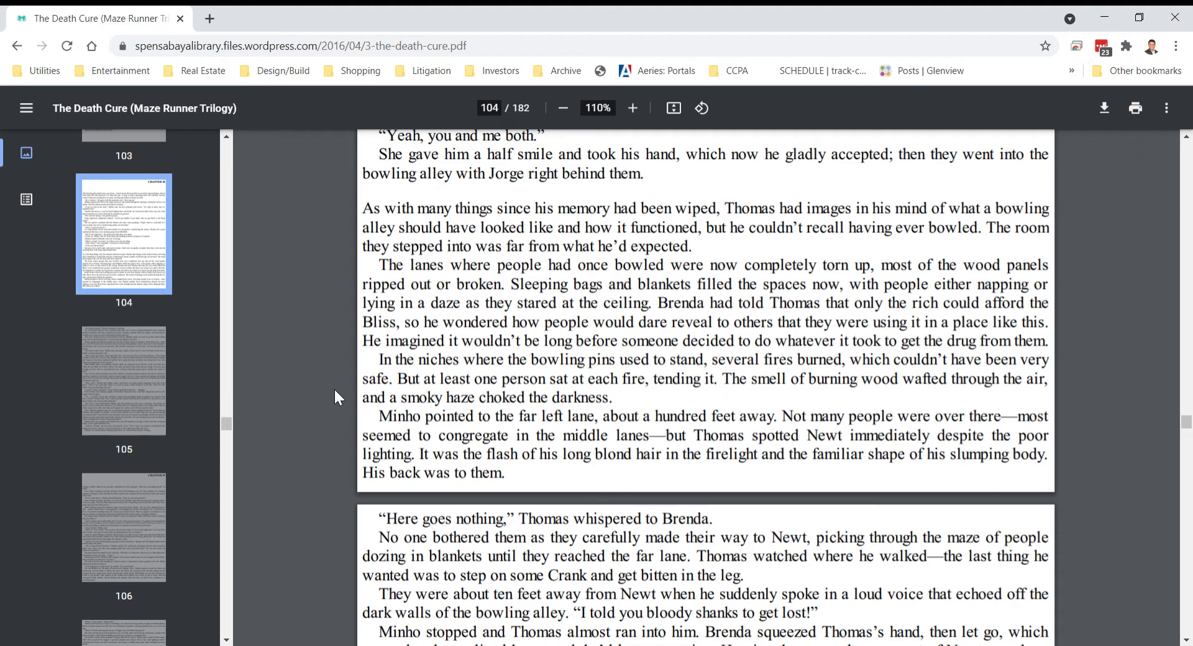
pyautogui.moveTo(615, 459)
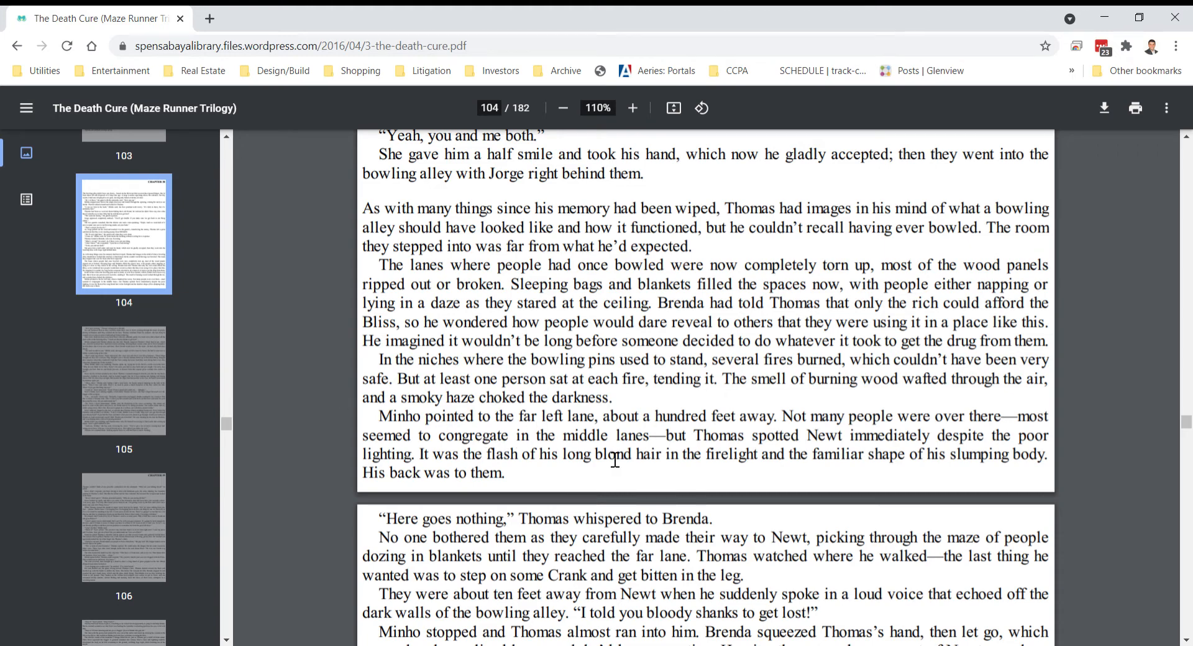
pyautogui.moveTo(498, 356)
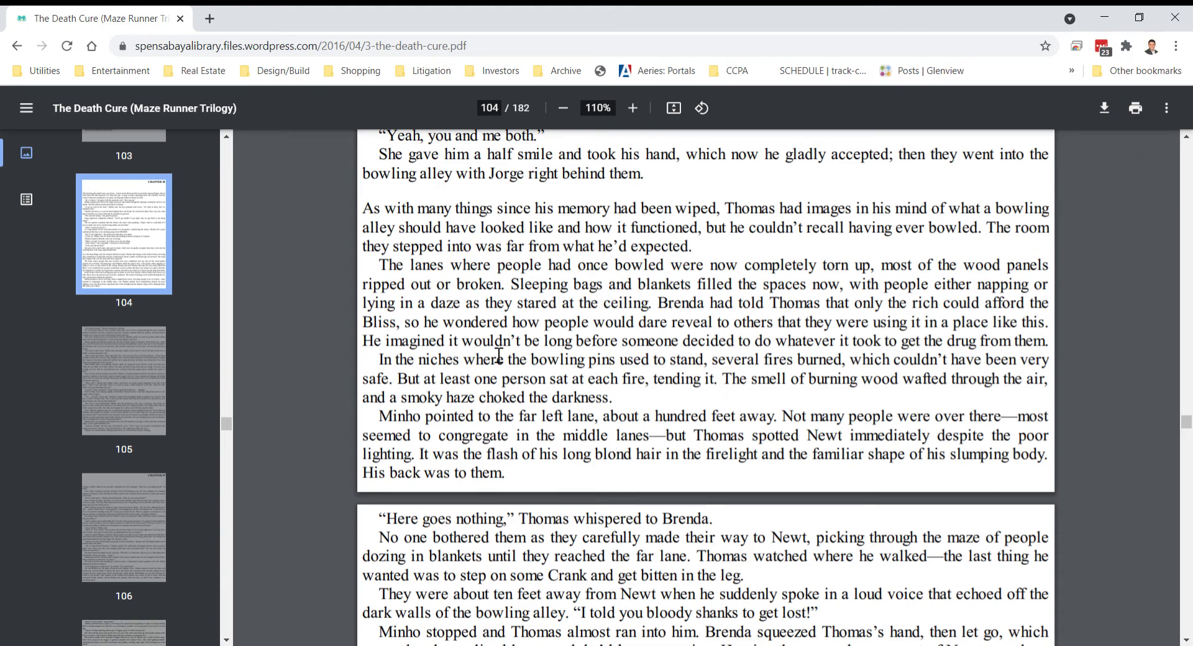
pyautogui.moveTo(723, 333)
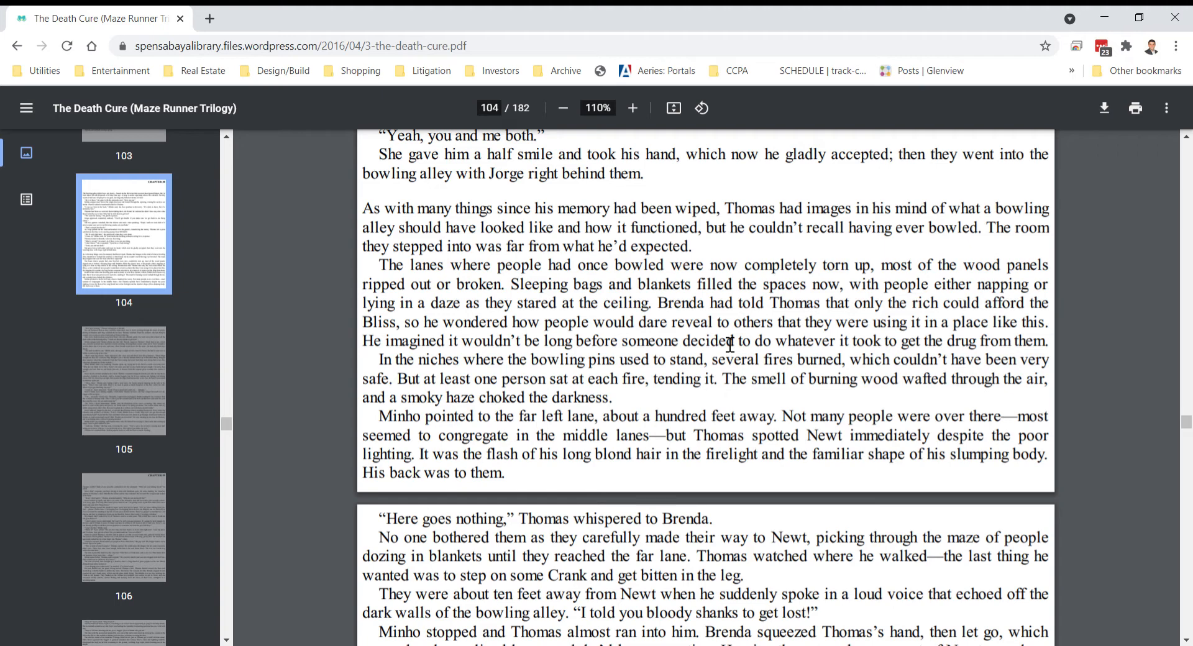
pyautogui.moveTo(916, 397)
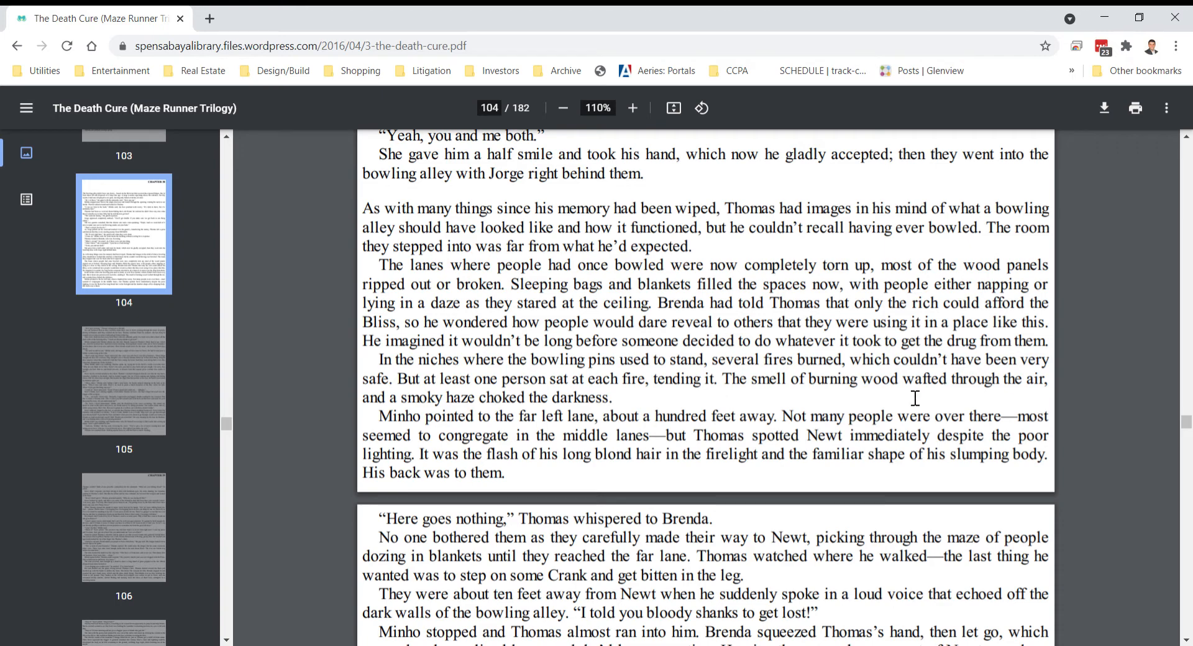
pyautogui.scroll(-3)
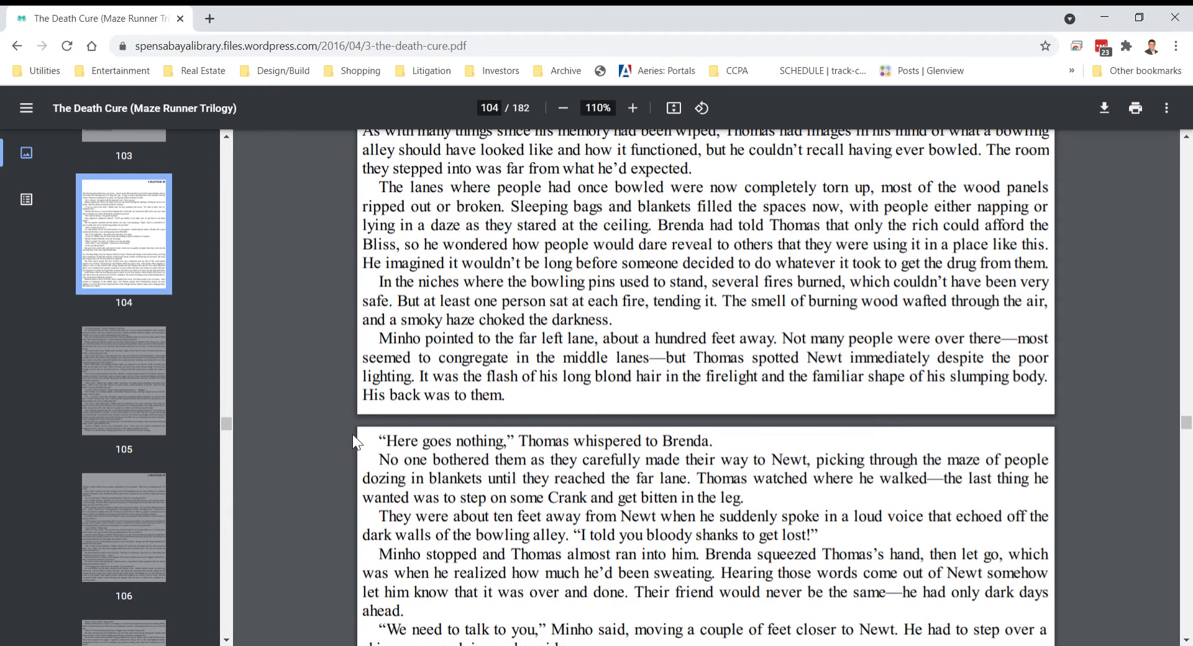
pyautogui.scroll(-3)
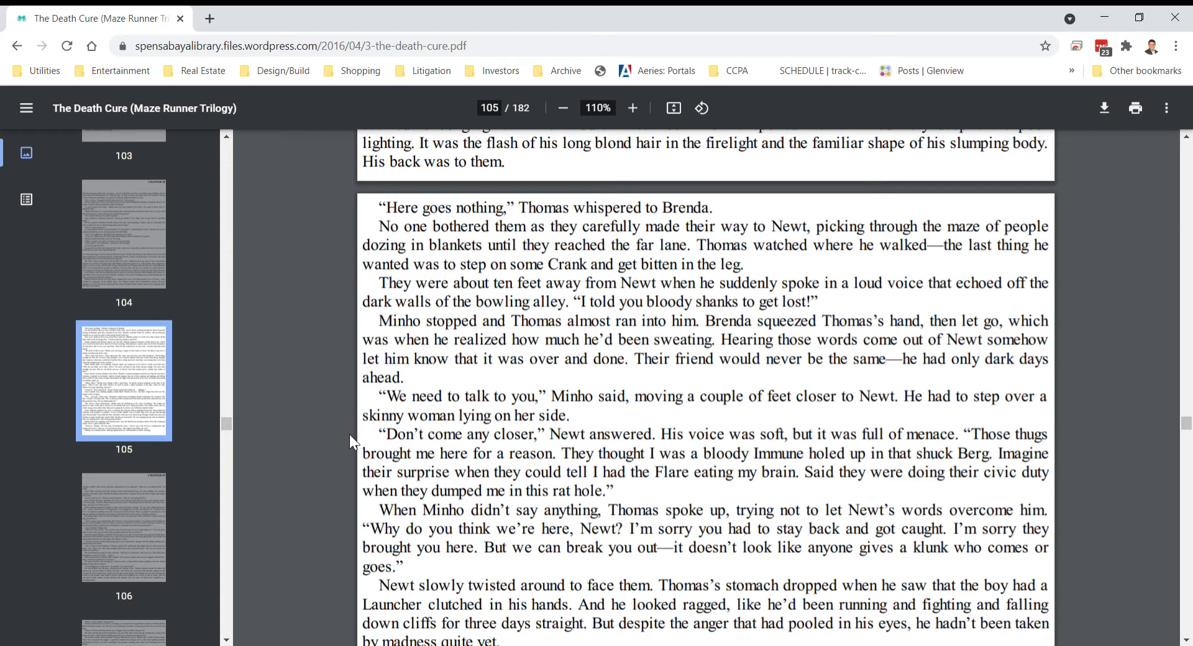
pyautogui.scroll(-3)
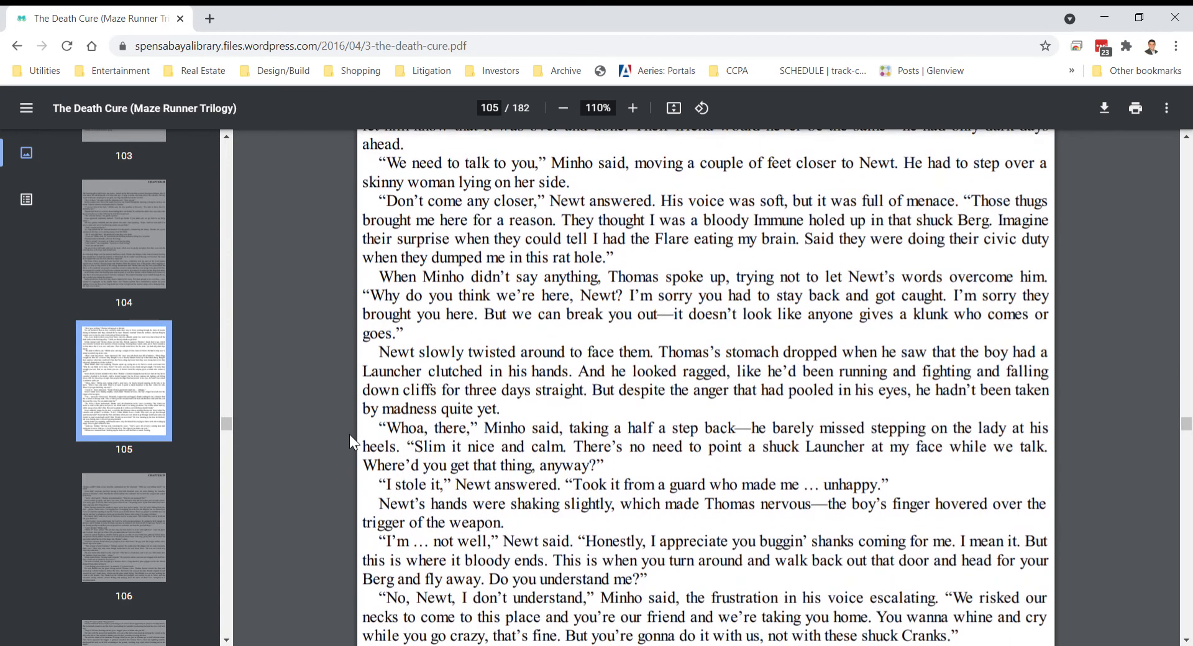
pyautogui.scroll(-3)
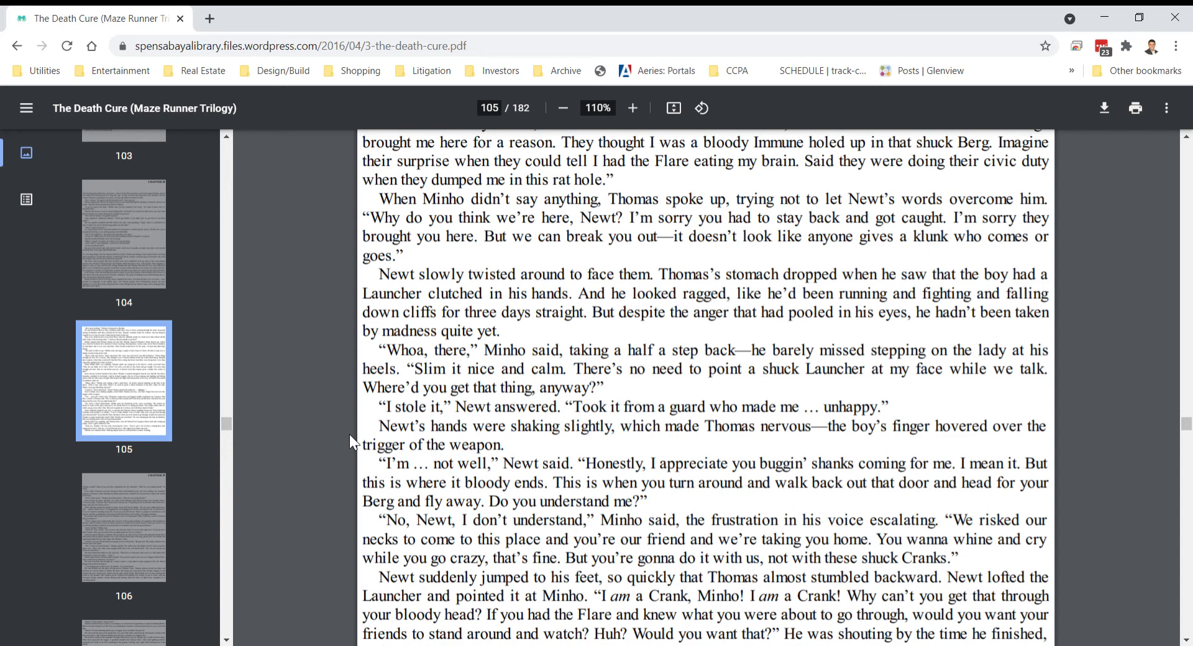
pyautogui.scroll(-3)
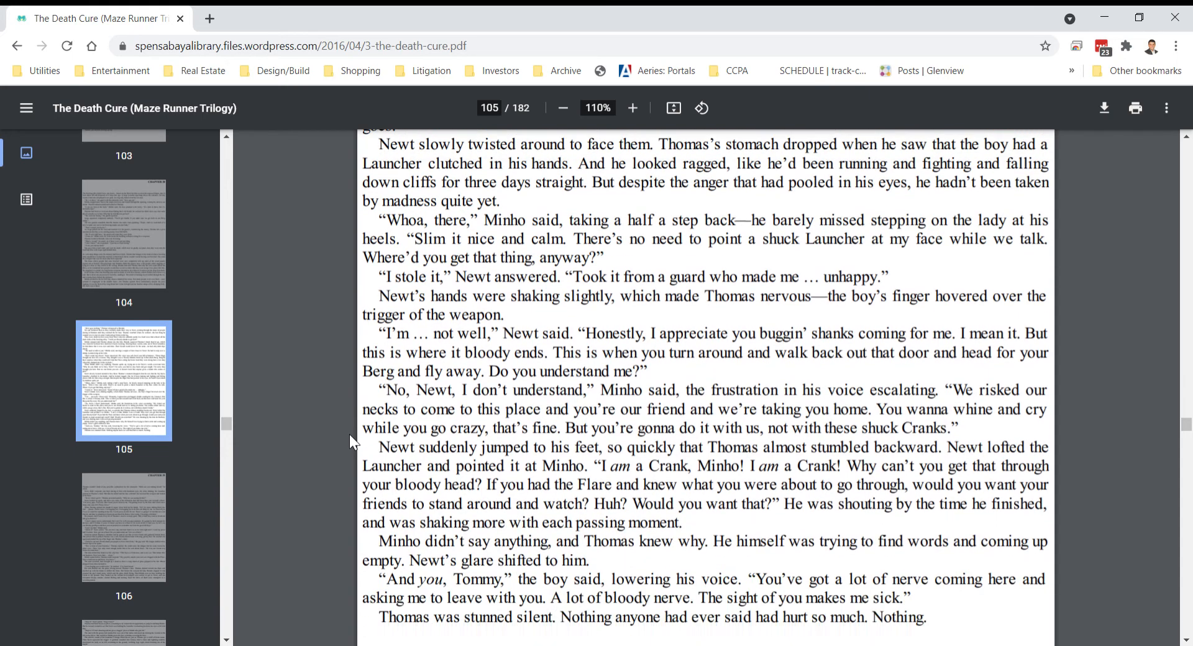
pyautogui.scroll(-3)
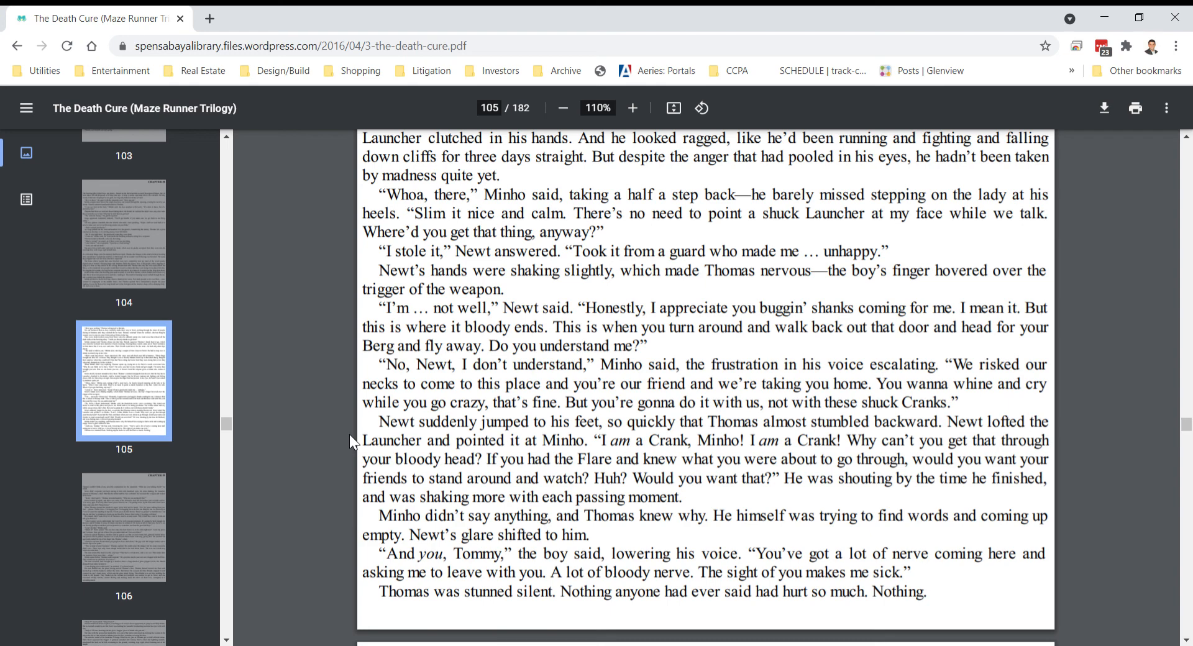
pyautogui.moveTo(255, 487)
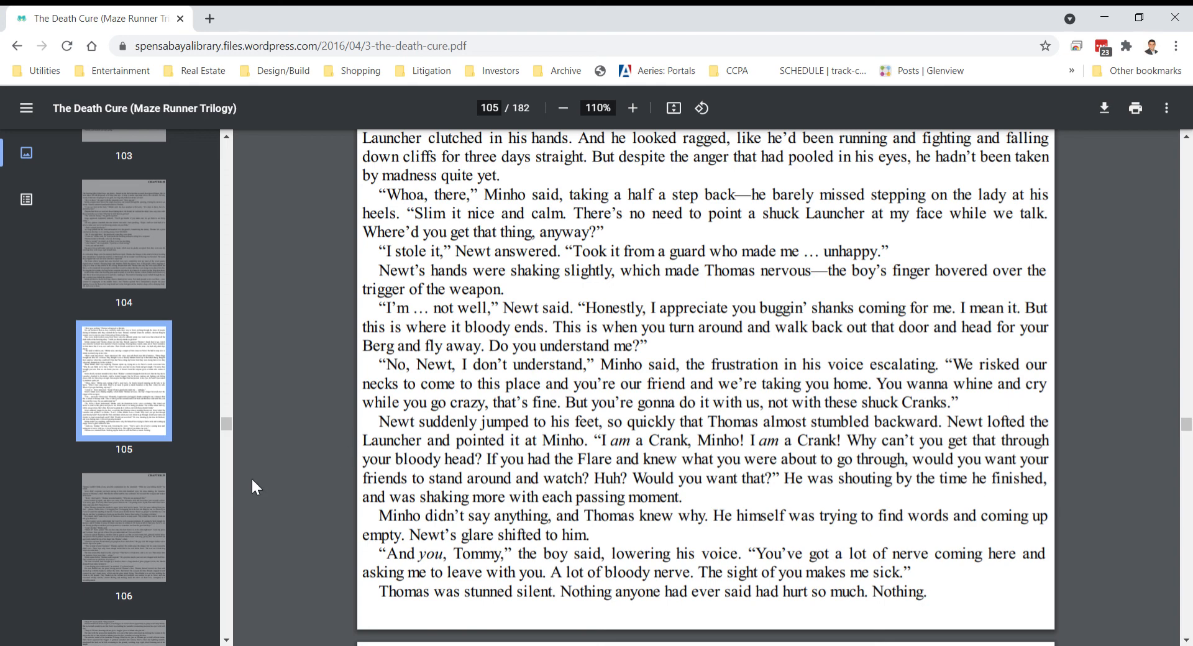
pyautogui.moveTo(1093, 131)
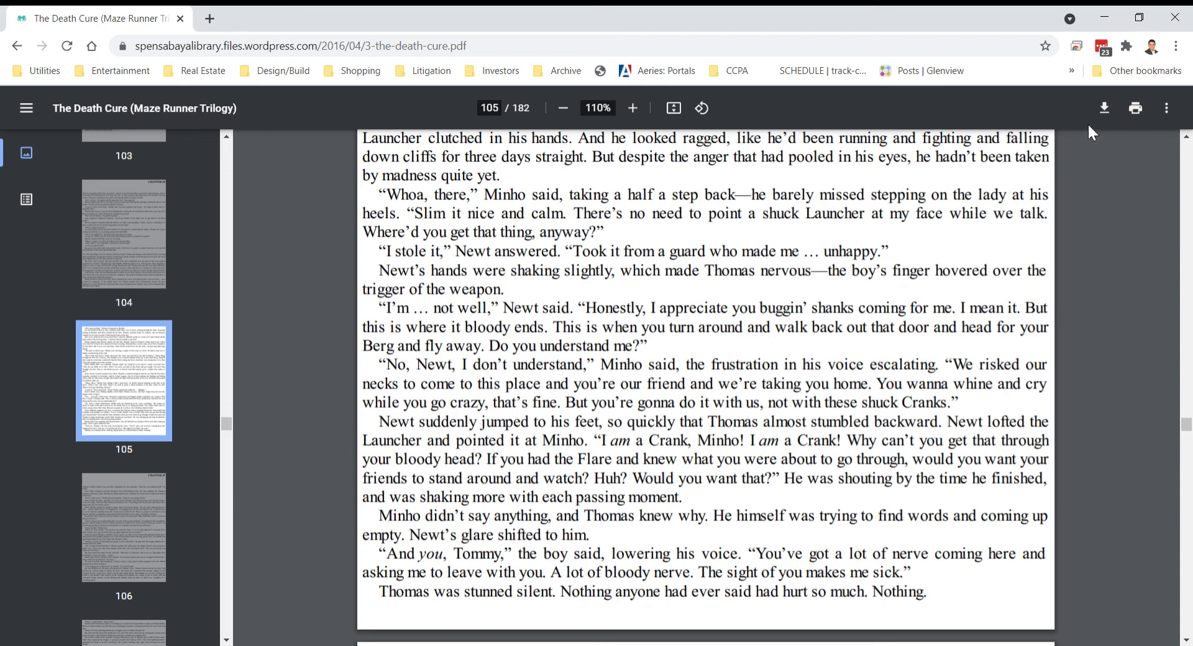